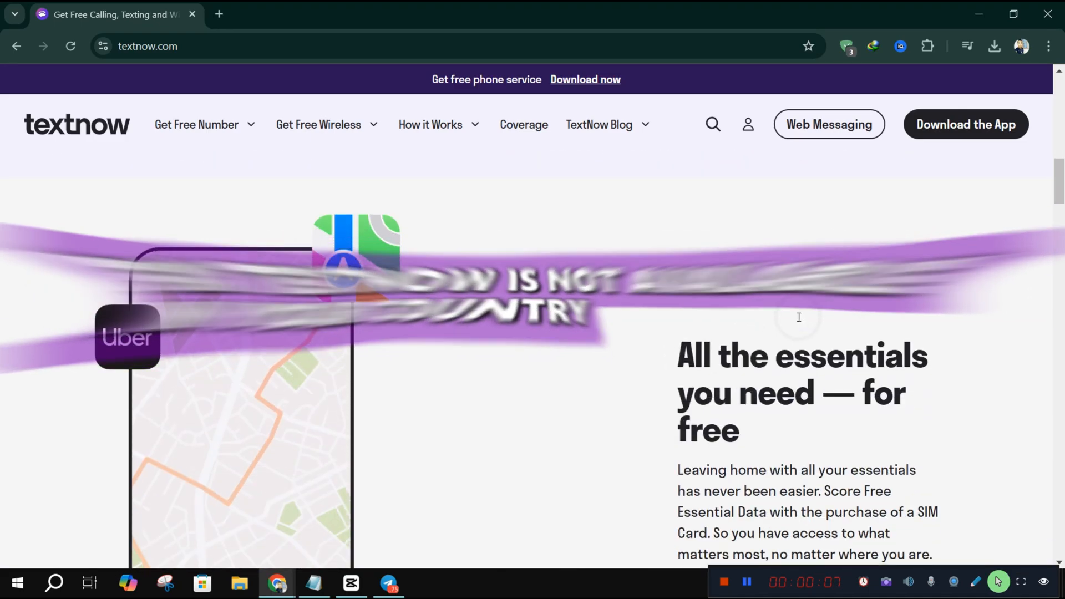
# Step: Compare IPVanish's Yearly and Monthly plan prices on the offer page
pyautogui.scroll(-3)
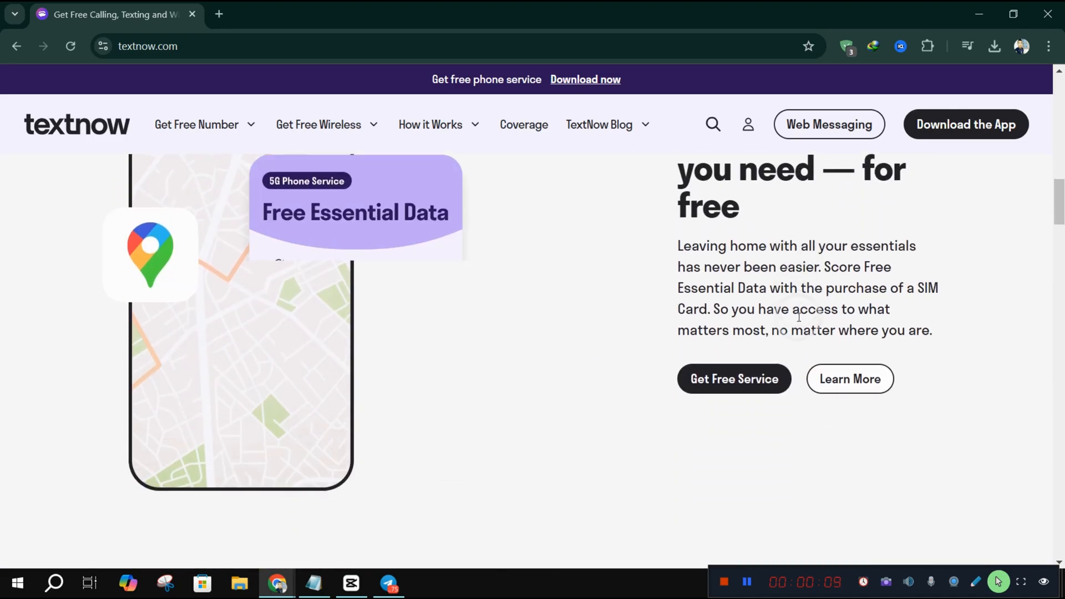
pyautogui.scroll(3)
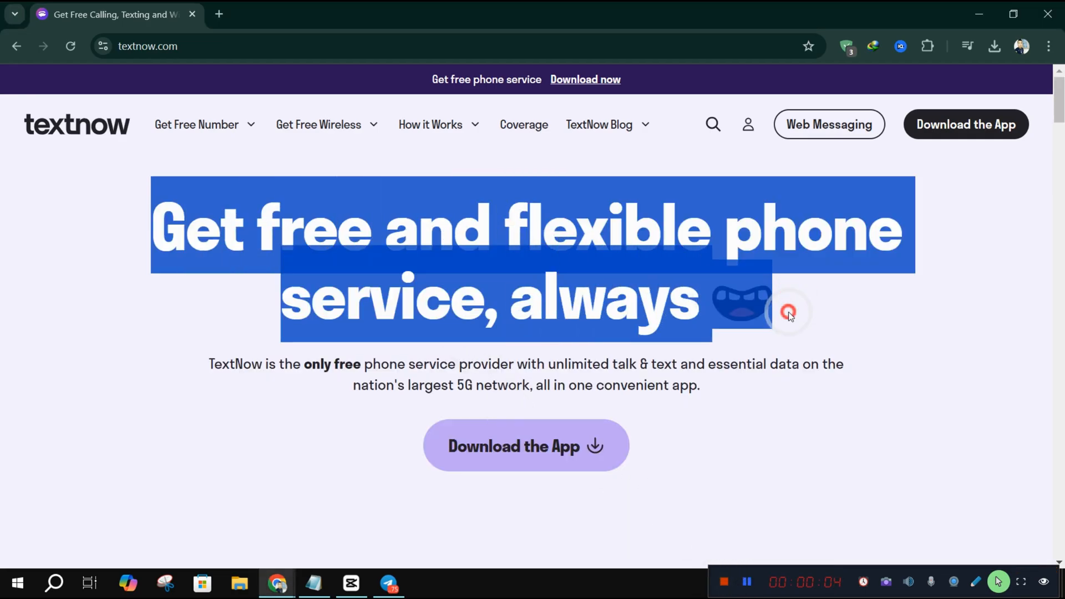
pyautogui.scroll(-3)
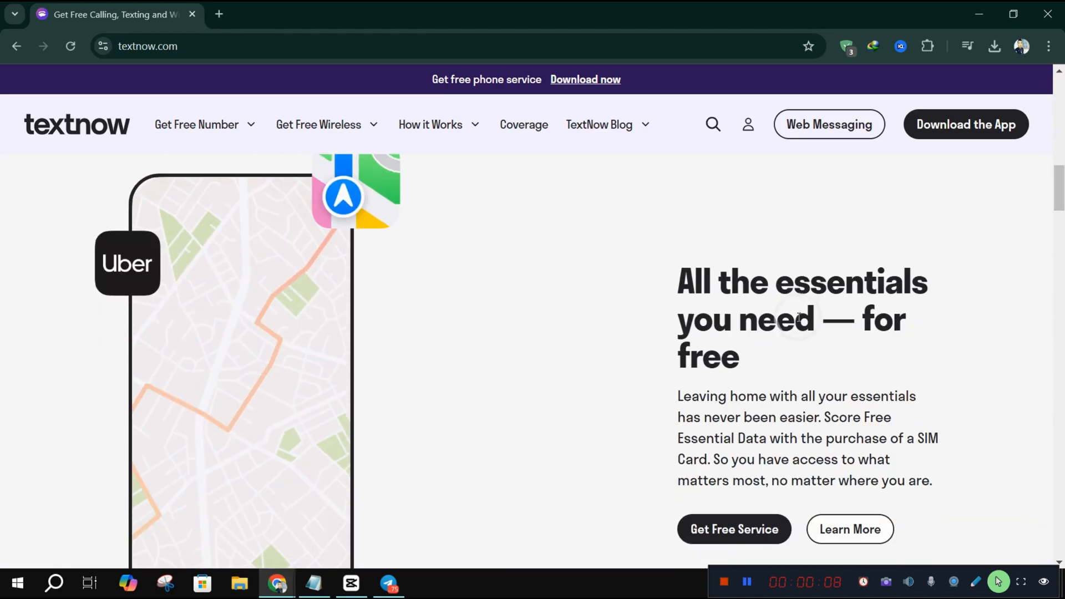
pyautogui.scroll(-3)
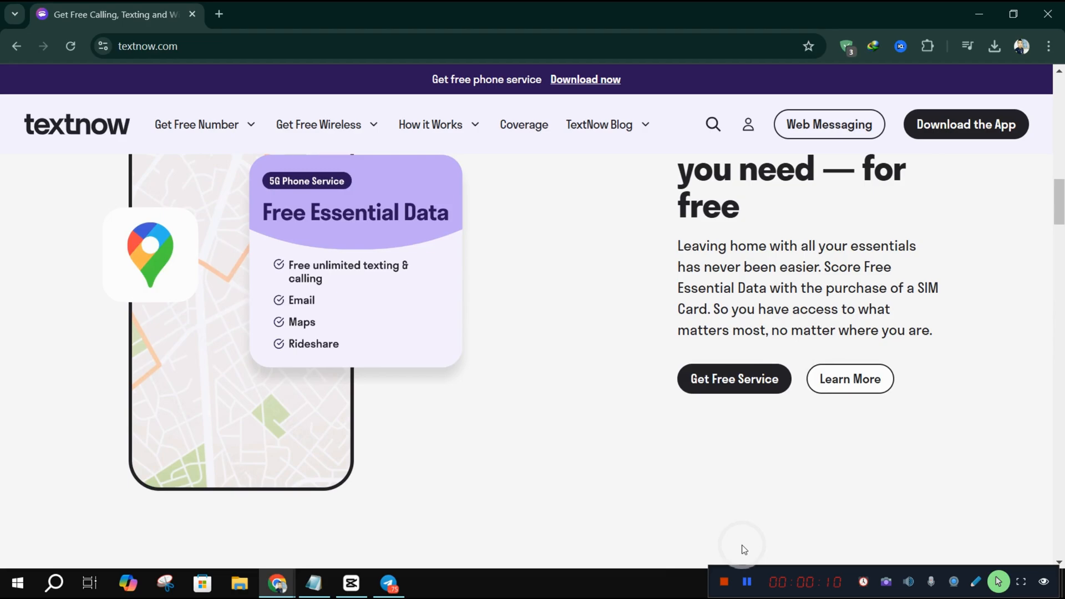
pyautogui.scroll(3)
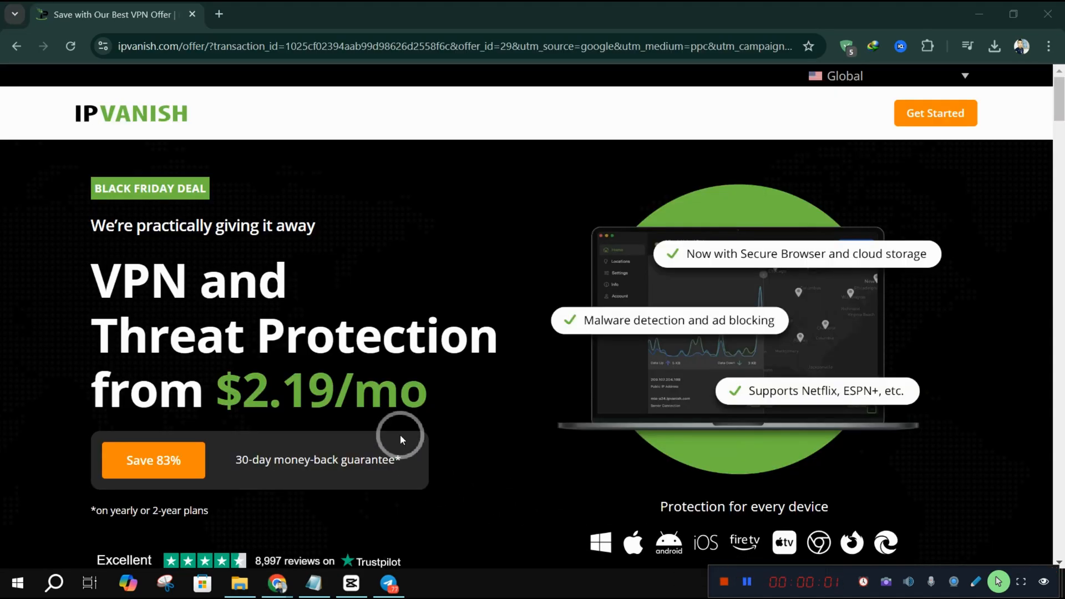
pyautogui.moveTo(402, 418)
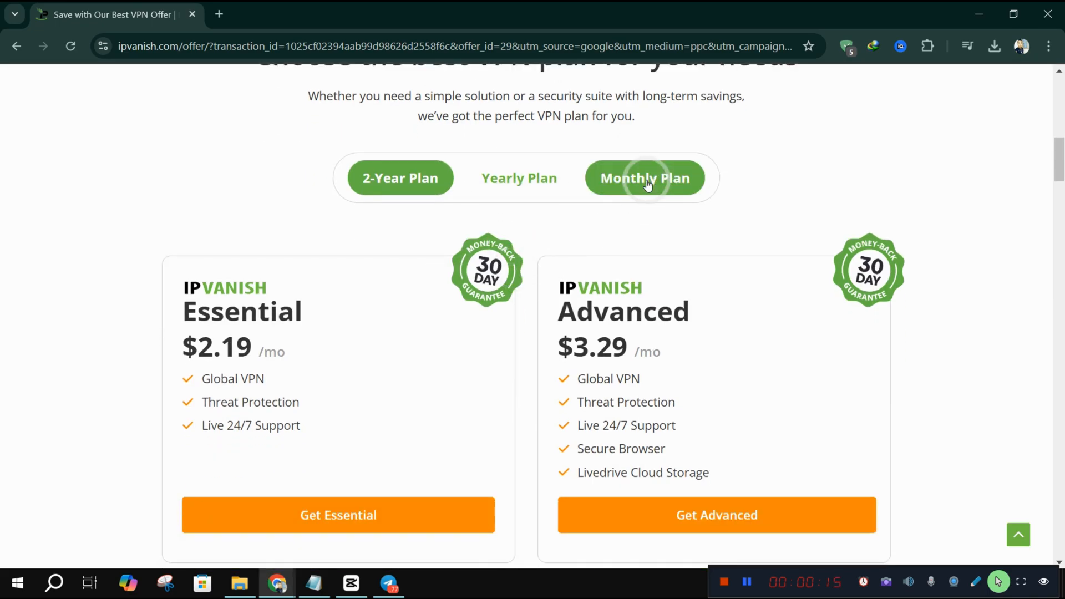
pyautogui.click(519, 178)
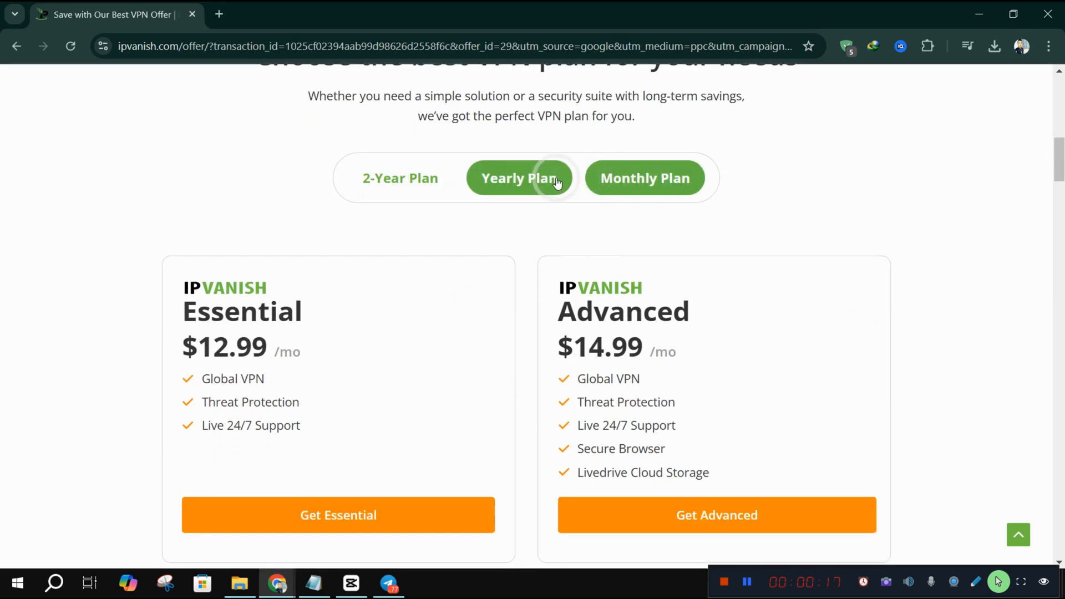
pyautogui.click(401, 178)
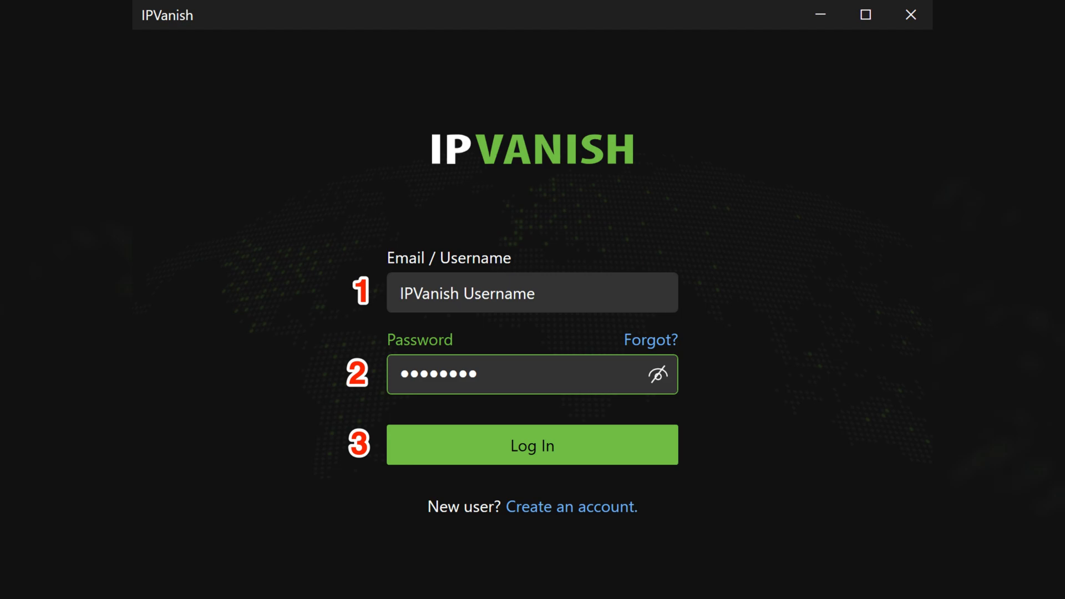
# Step: Log in to the IPVanish app with the filled-in username and password
pyautogui.click(532, 444)
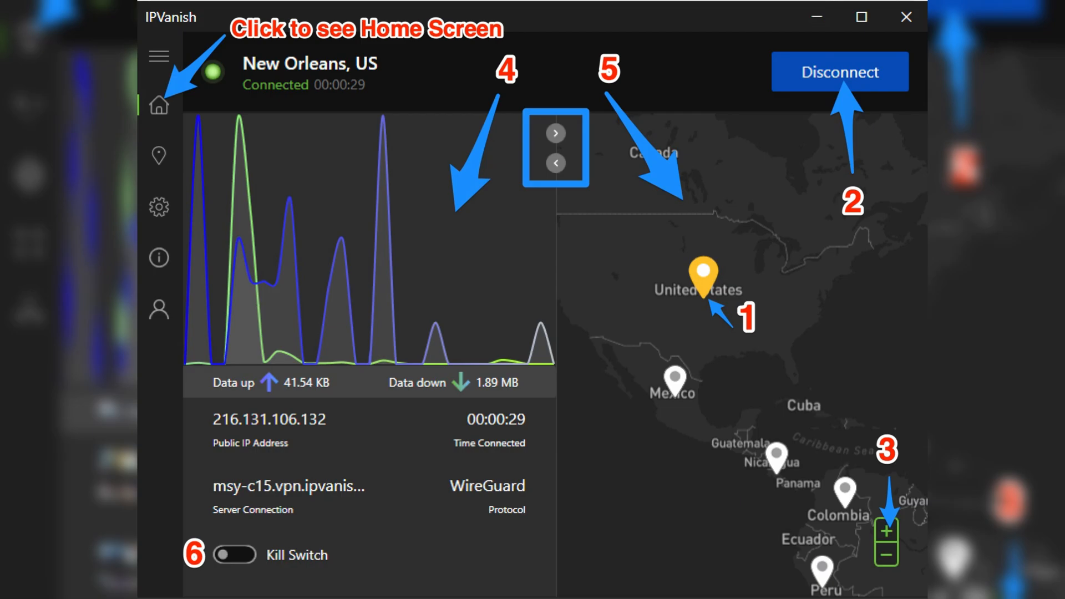
# Step: View the Home connection status showing the New Orleans, US server
pyautogui.click(156, 156)
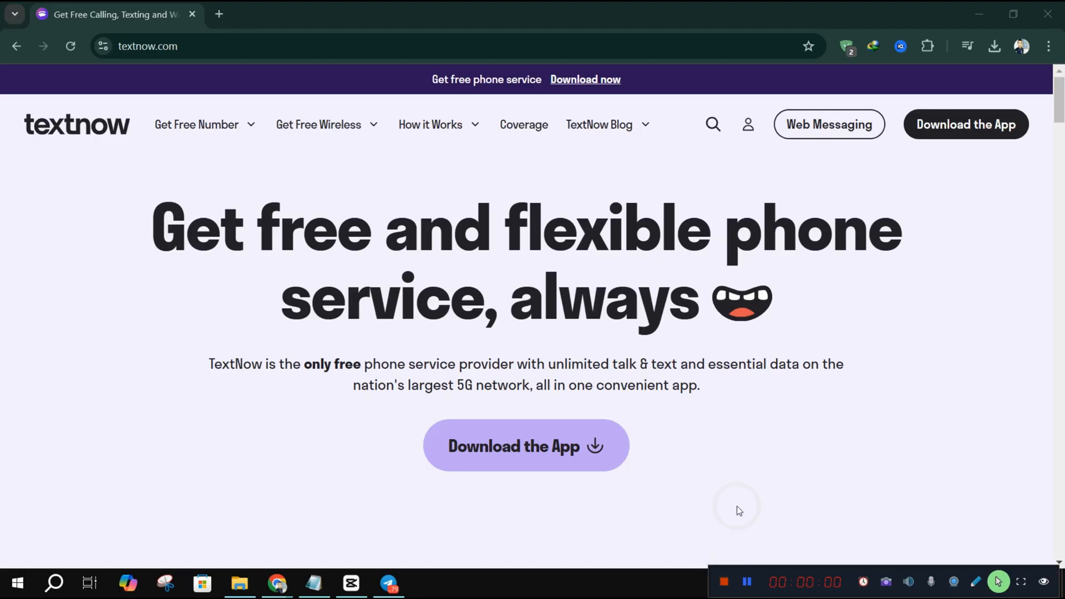
pyautogui.moveTo(913, 149)
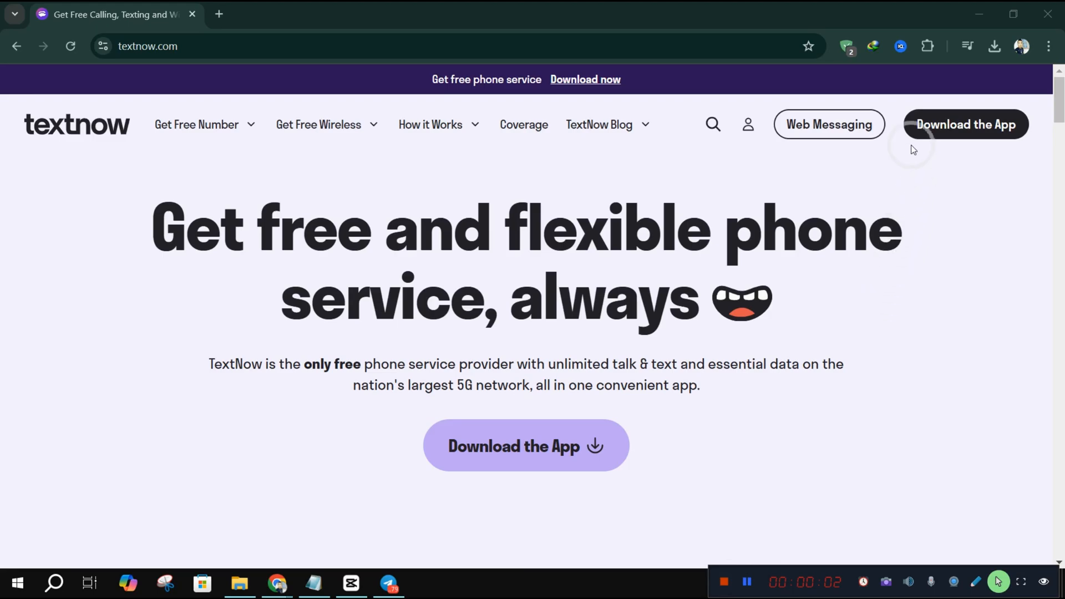
pyautogui.click(828, 124)
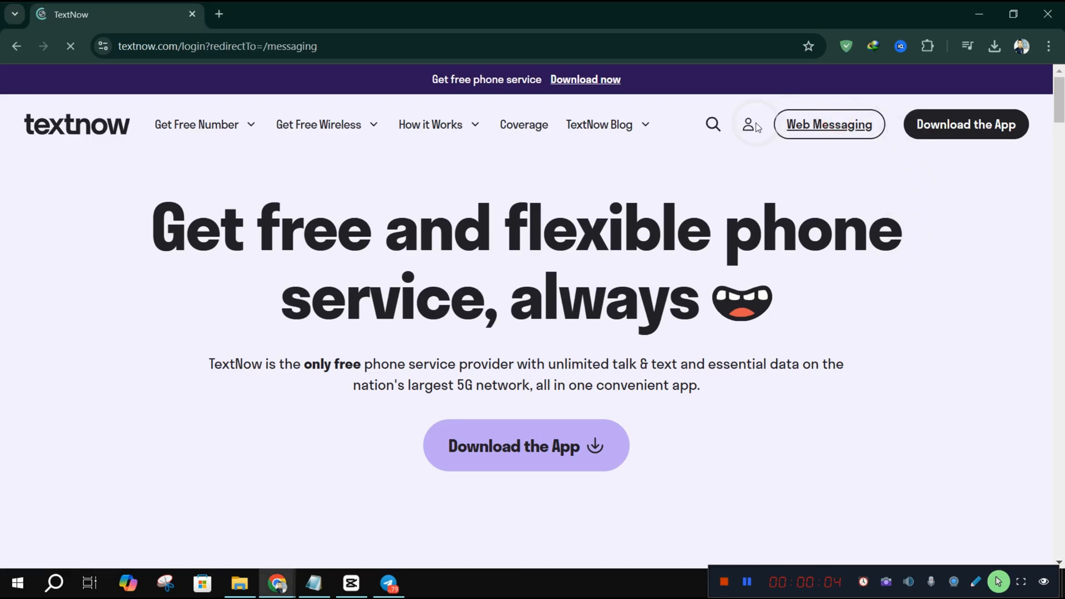
pyautogui.click(749, 124)
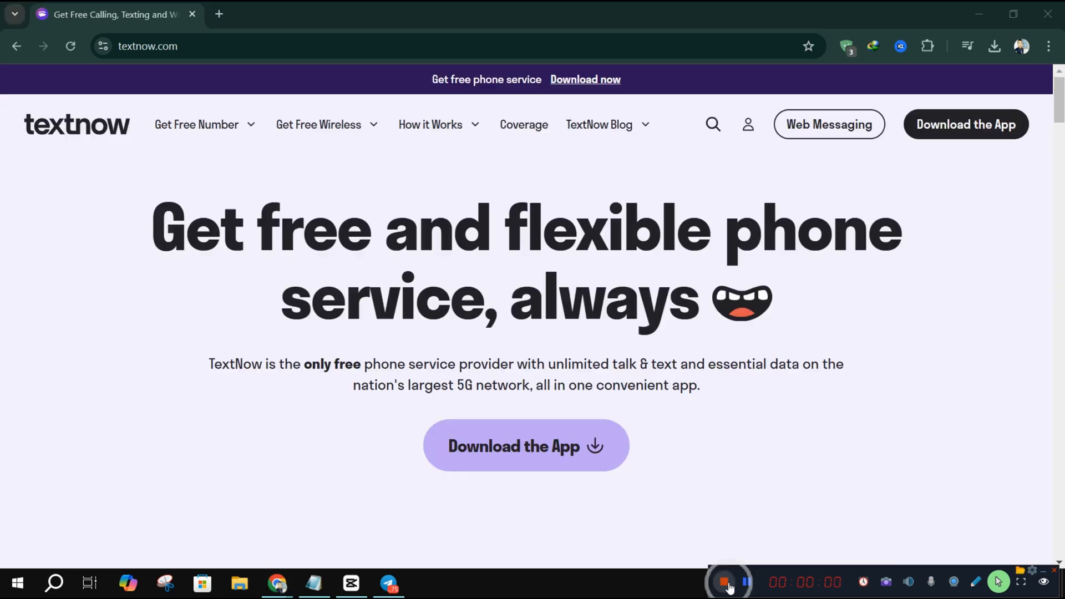
pyautogui.click(728, 582)
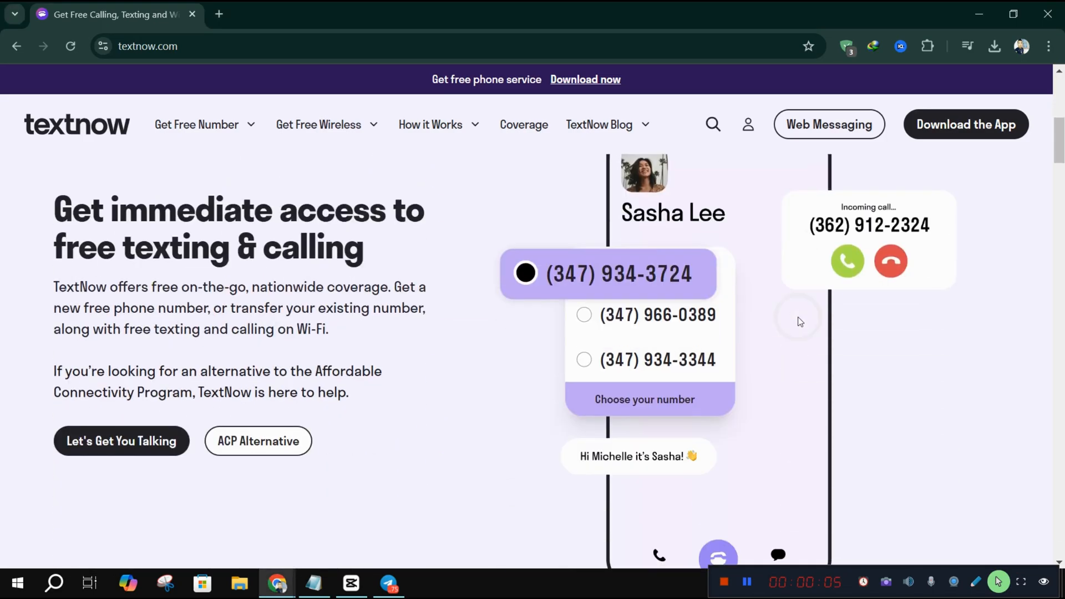
pyautogui.scroll(-3)
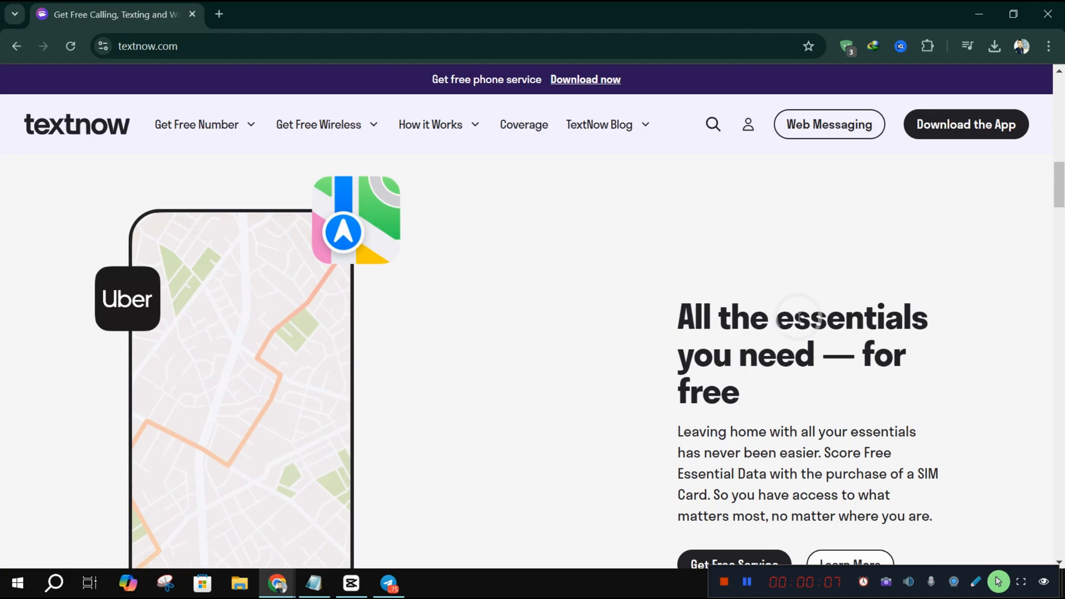
pyautogui.scroll(-3)
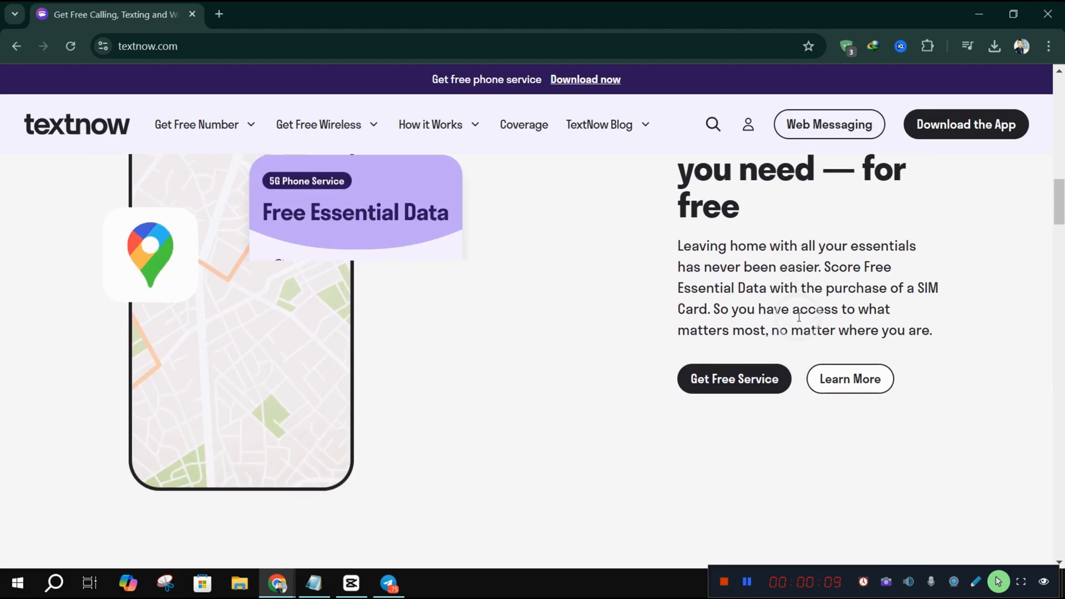
pyautogui.scroll(3)
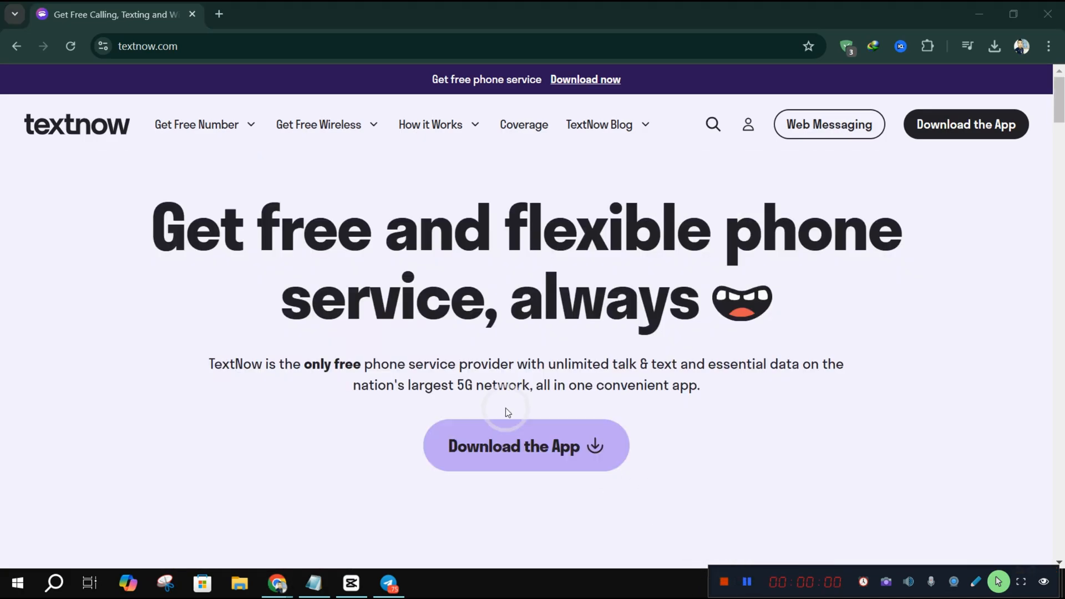